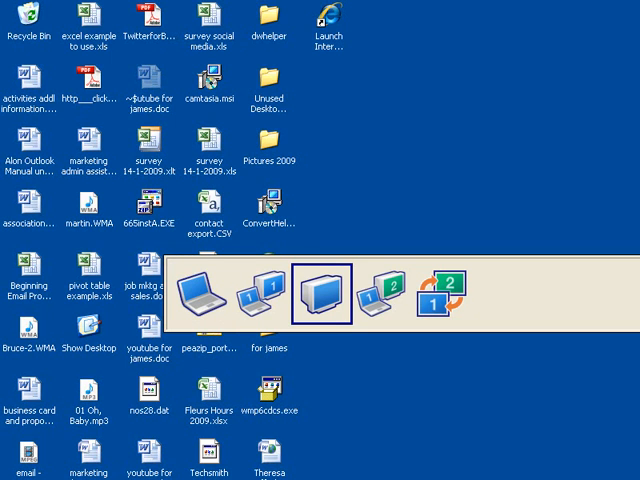
Choose Extend (screens 1 and 2) to spread the desktop across laptop and external monitor.
left_click(385, 300)
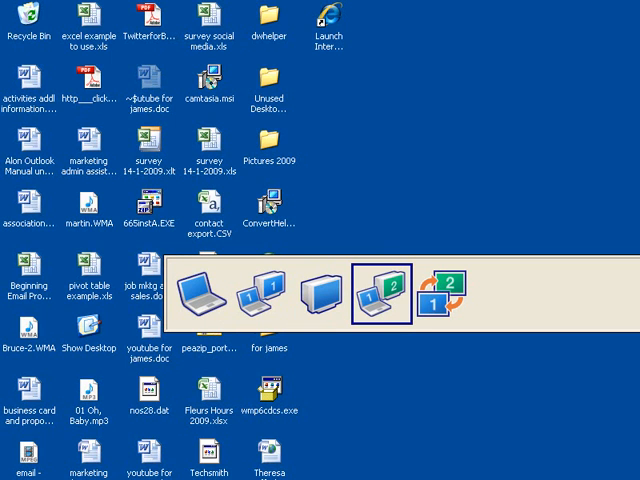